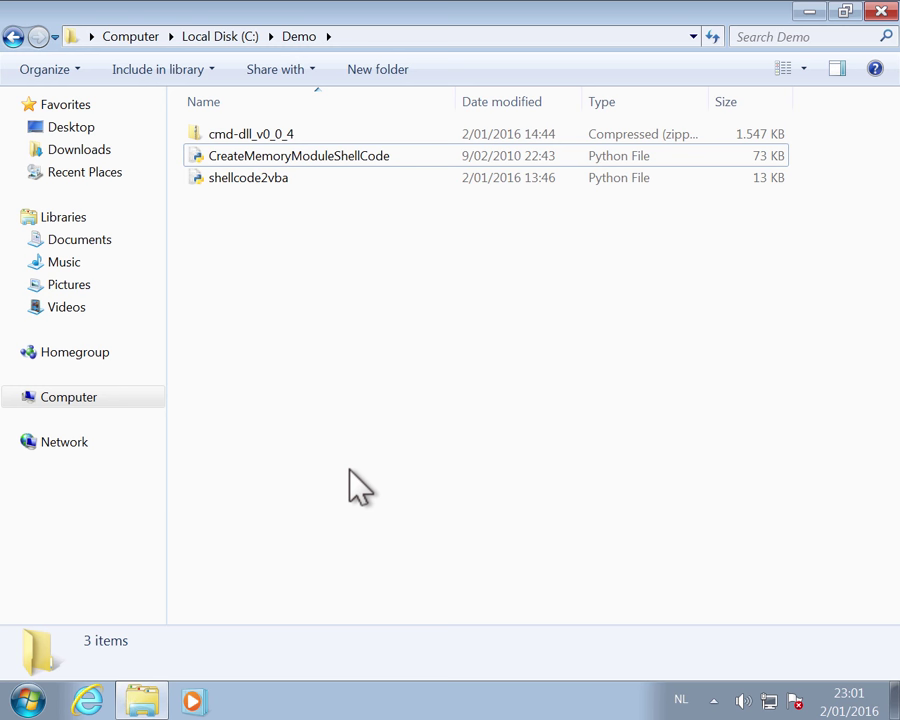
pyautogui.moveTo(320, 230)
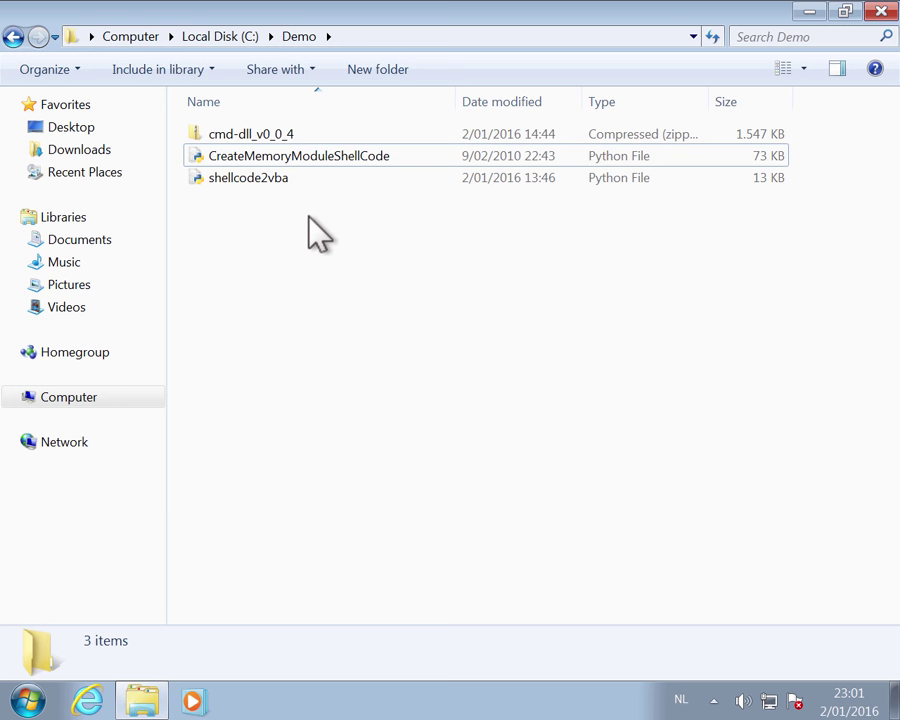
# Extract cmd-dll_v0_0_4.zip into C:\Demo and check the details of the unpacked cmd.dll
pyautogui.click(250, 132)
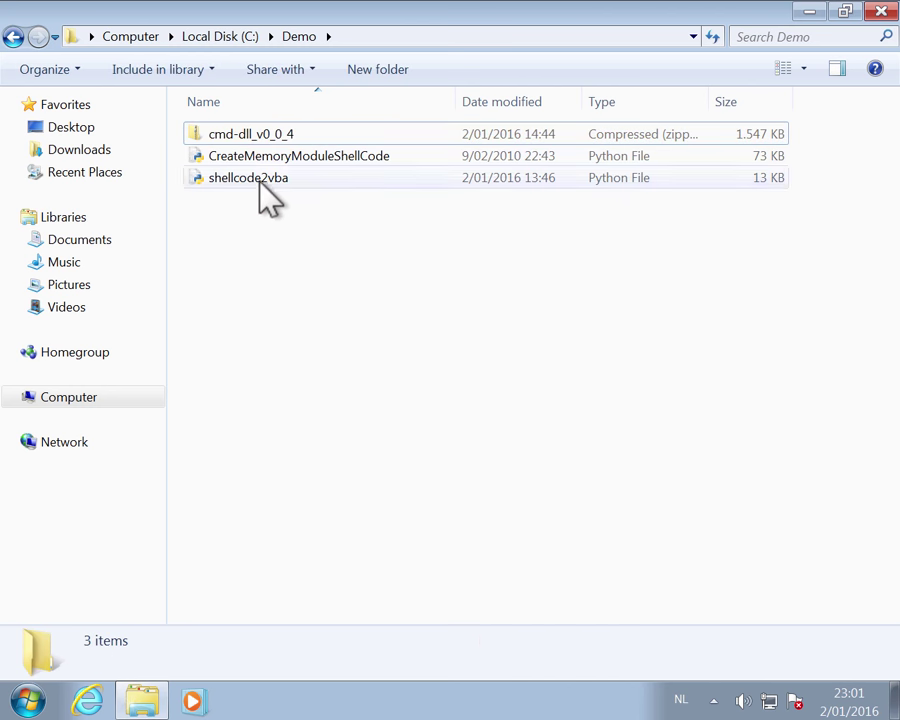
pyautogui.rightClick(252, 132)
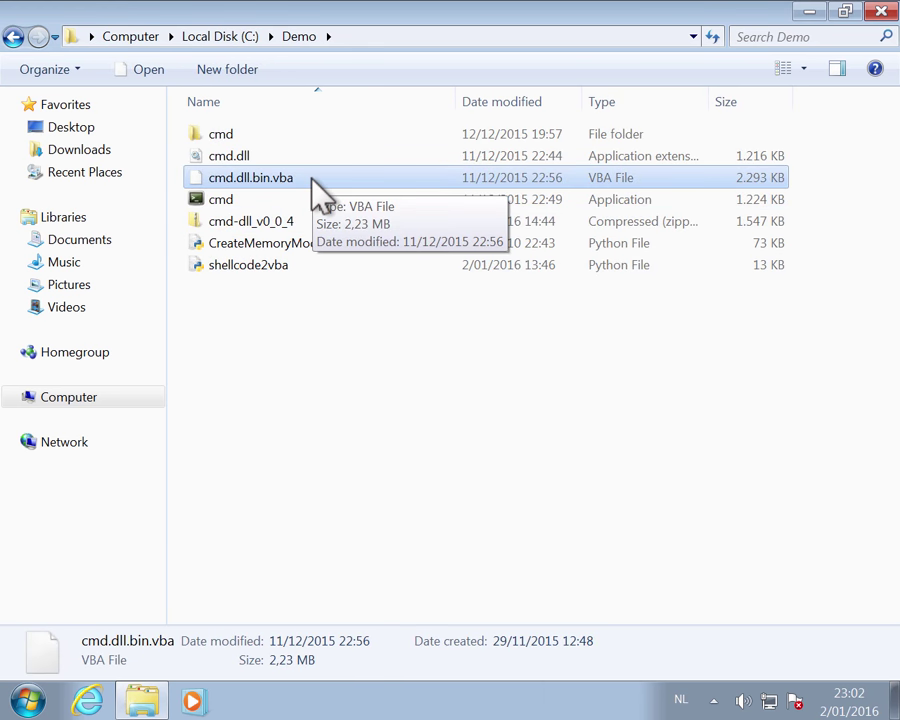
pyautogui.click(228, 156)
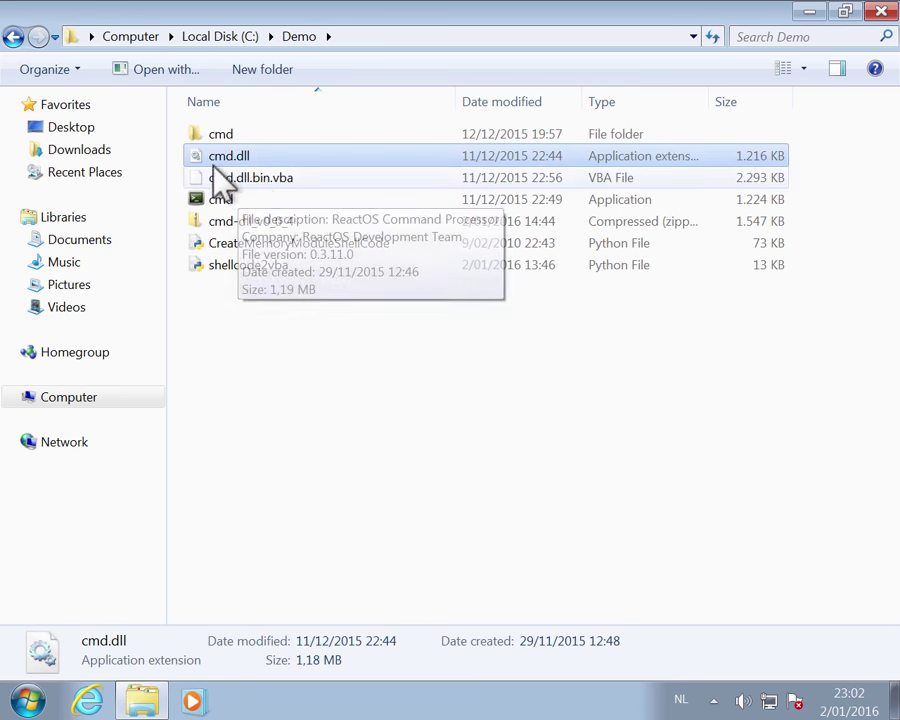
pyautogui.moveTo(524, 458)
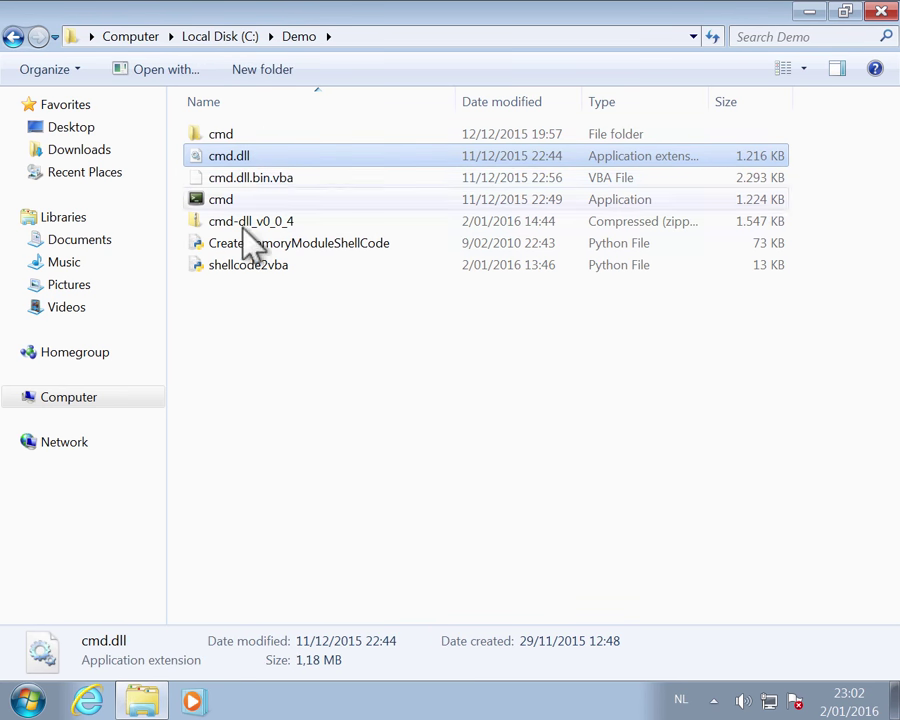
pyautogui.moveTo(304, 308)
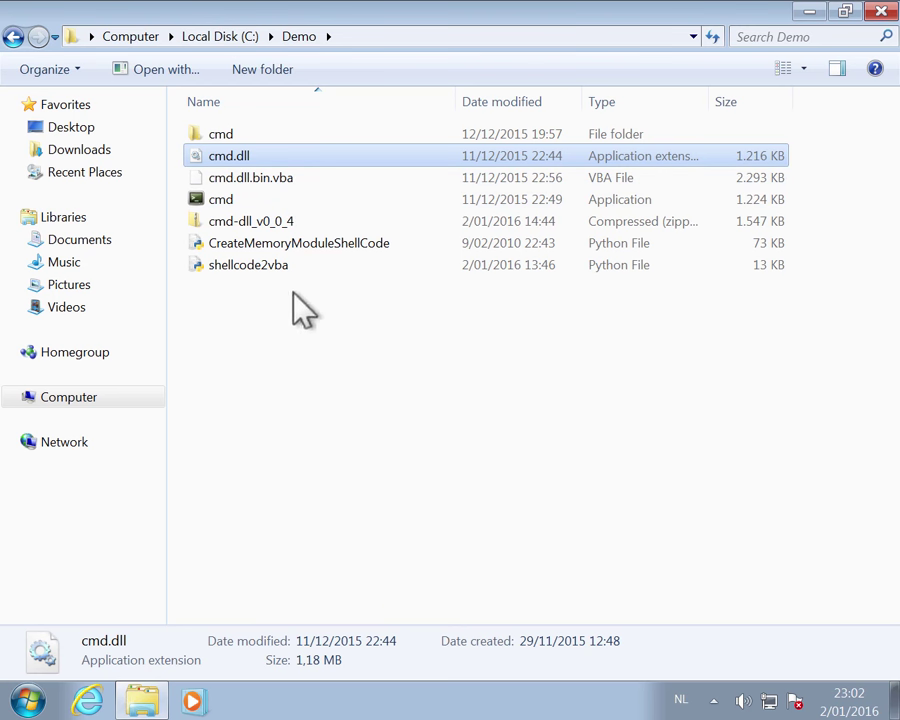
pyautogui.moveTo(288, 350)
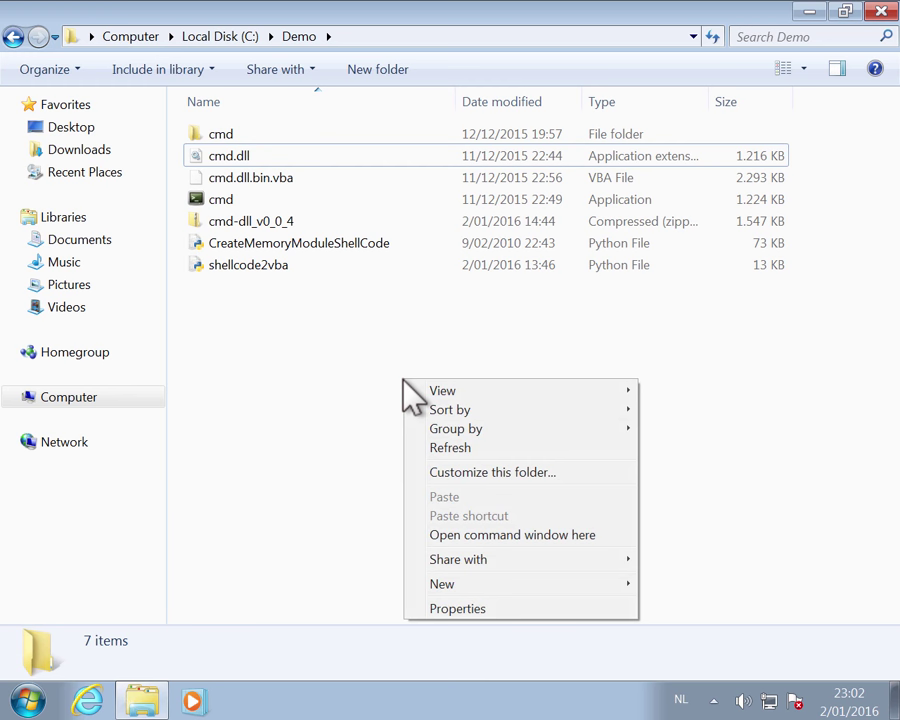
# Start a command window in C:\Demo and begin entering the CreateMemoryModuleShellCode.py -h command
pyautogui.click(512, 536)
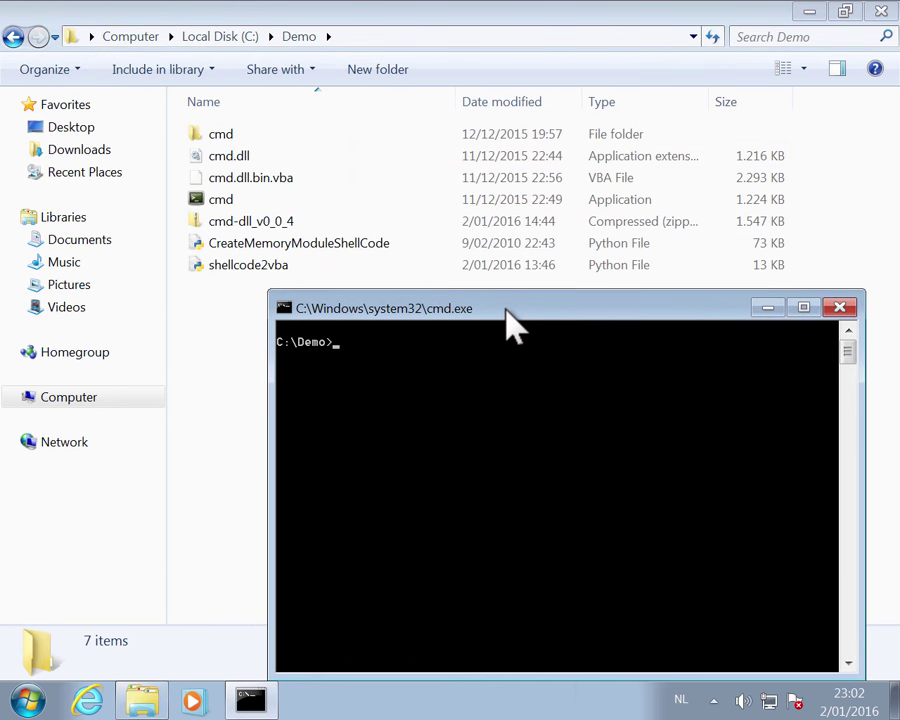
pyautogui.moveTo(510, 448)
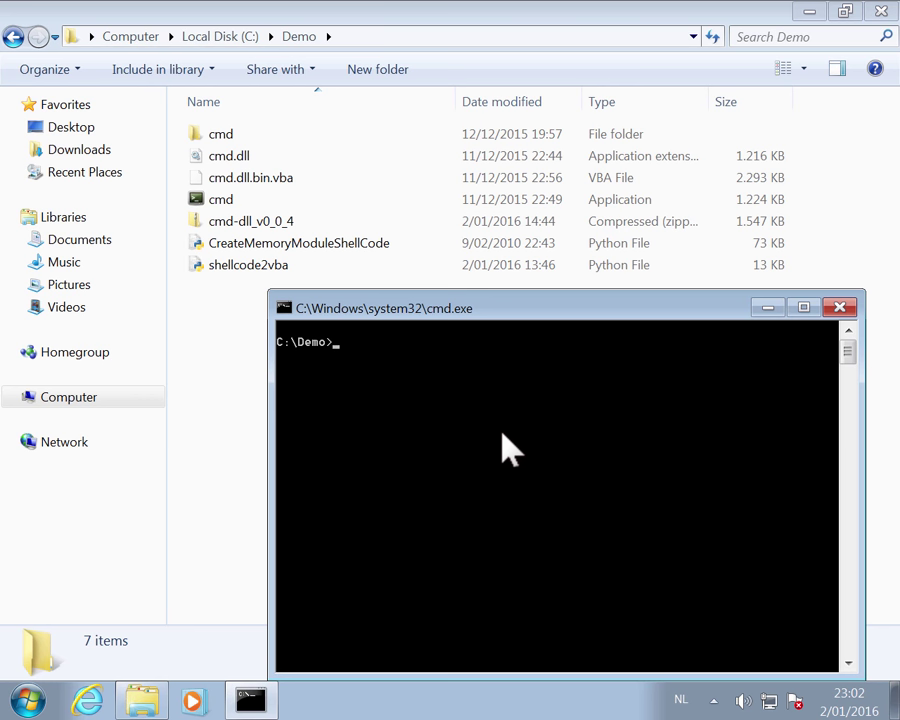
pyautogui.write('cre')
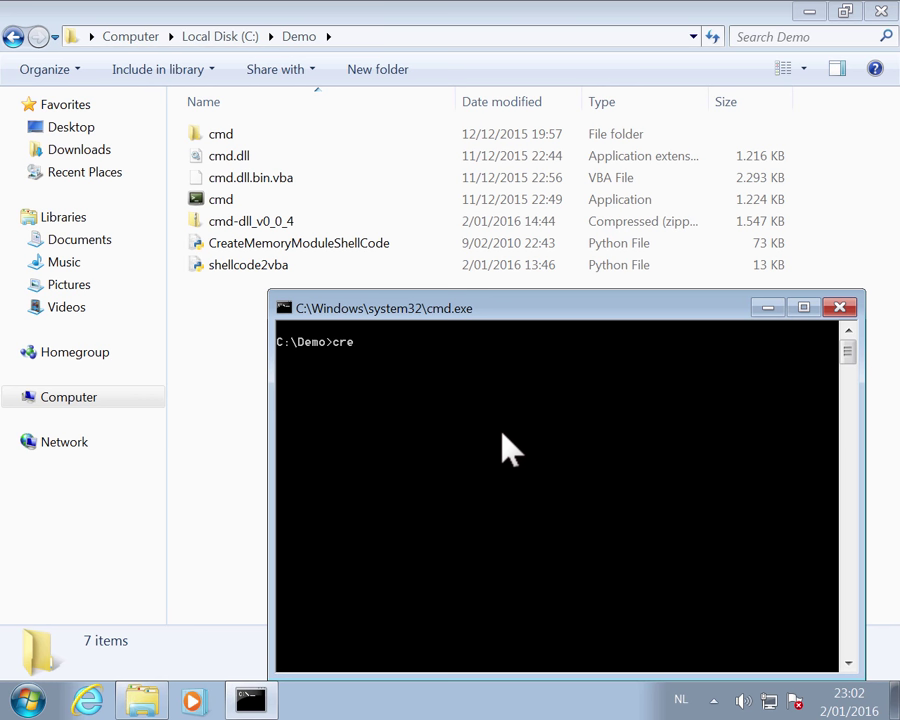
pyautogui.write('ateMemoryModuleShellCode.py -h')
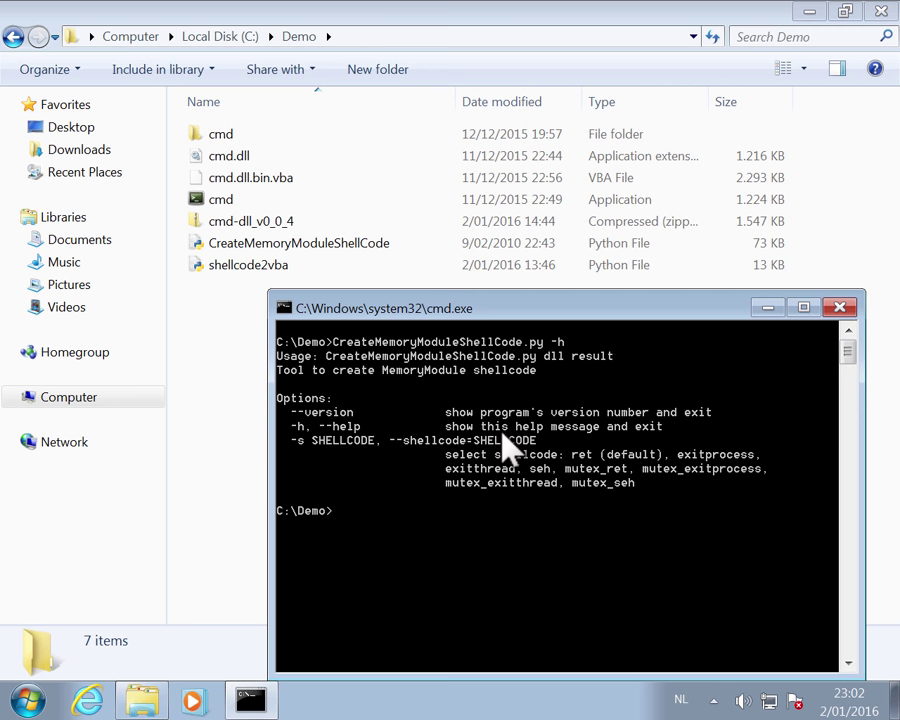
pyautogui.moveTo(568, 372)
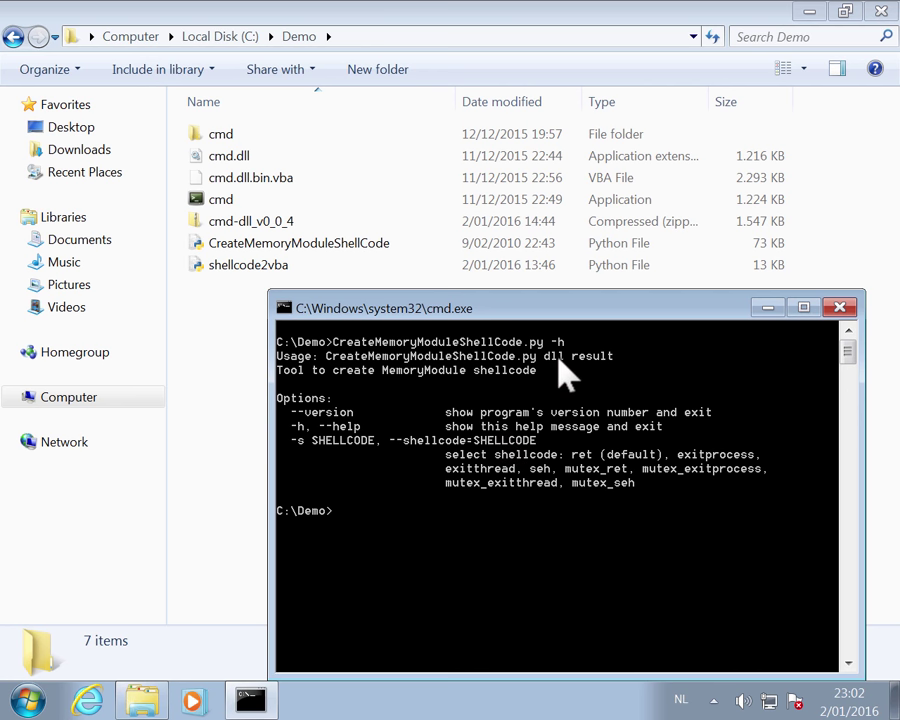
pyautogui.moveTo(640, 464)
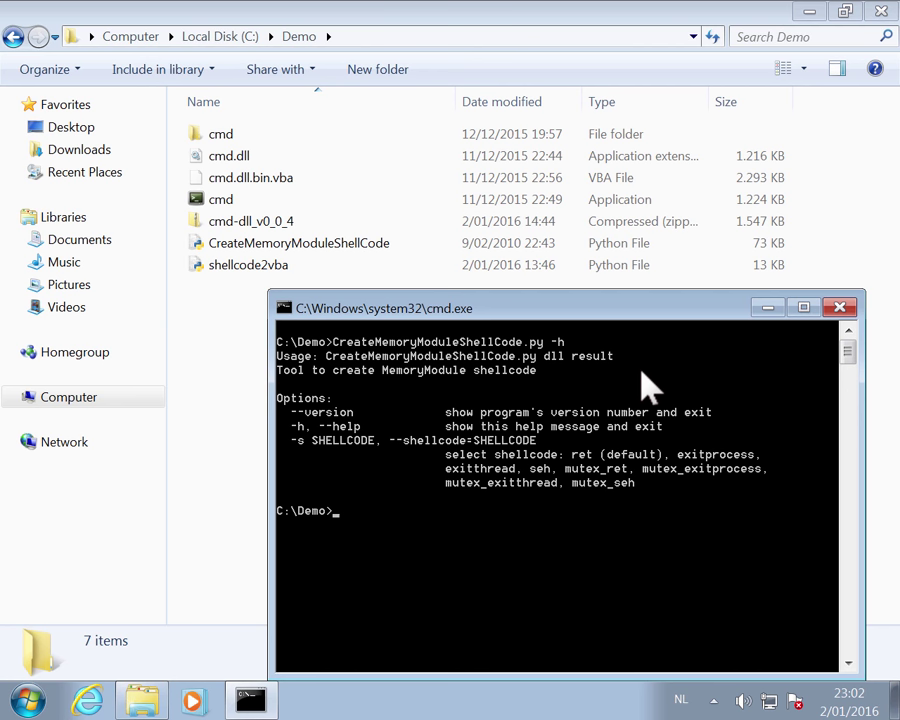
# Run CreateMemoryModuleShellCode.py cmd.dll cmd.dll.bin to produce the cmd.dll.bin shellcode
pyautogui.write('CreateMemoryModuleShellCode.py -h')
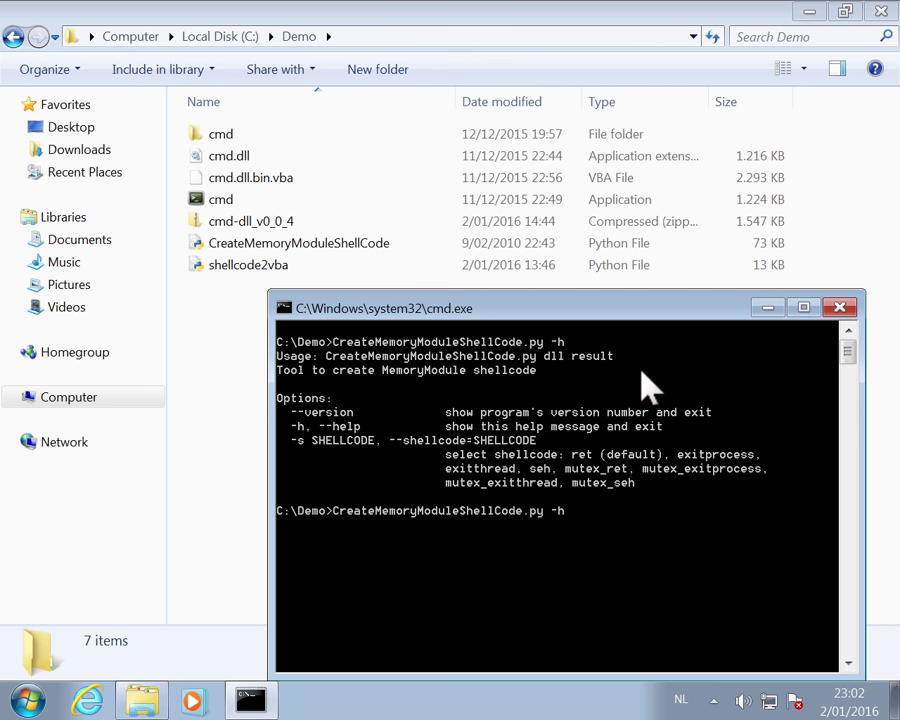
pyautogui.write('c')
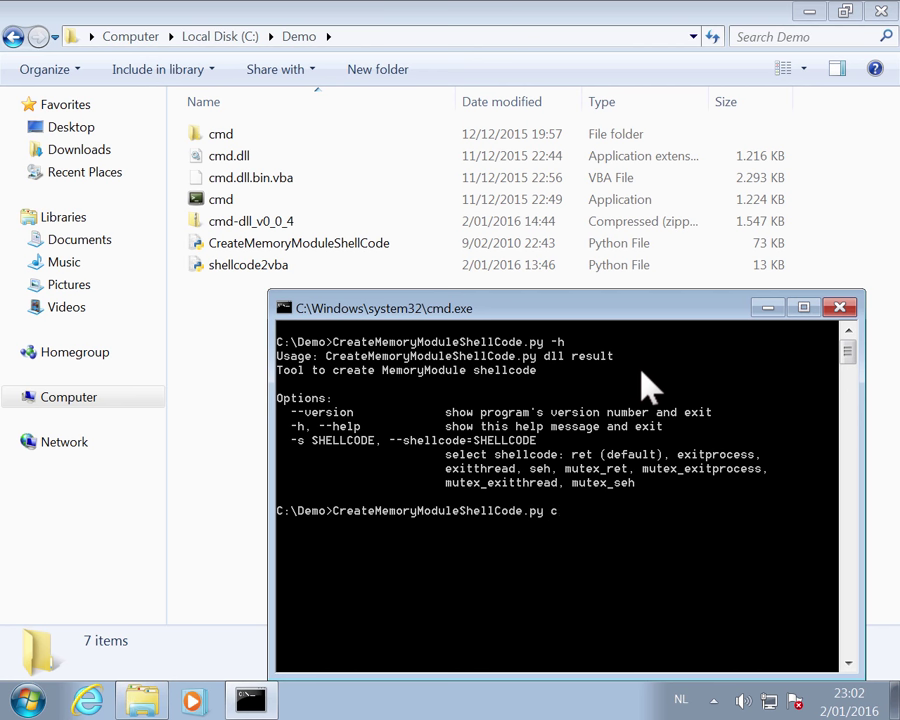
pyautogui.write('md.dll')
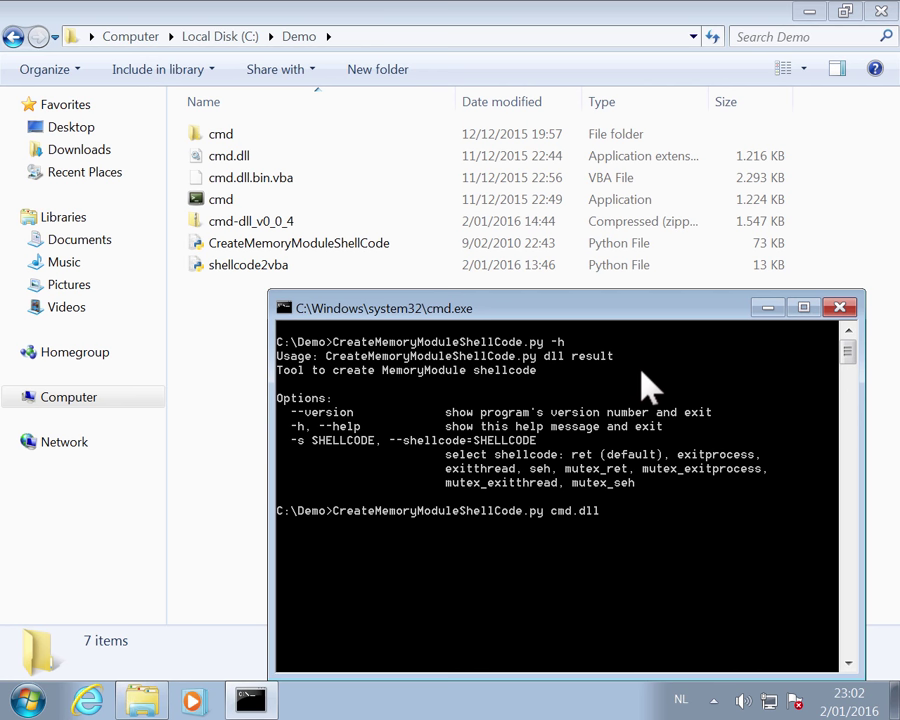
pyautogui.write('cmd.dll')
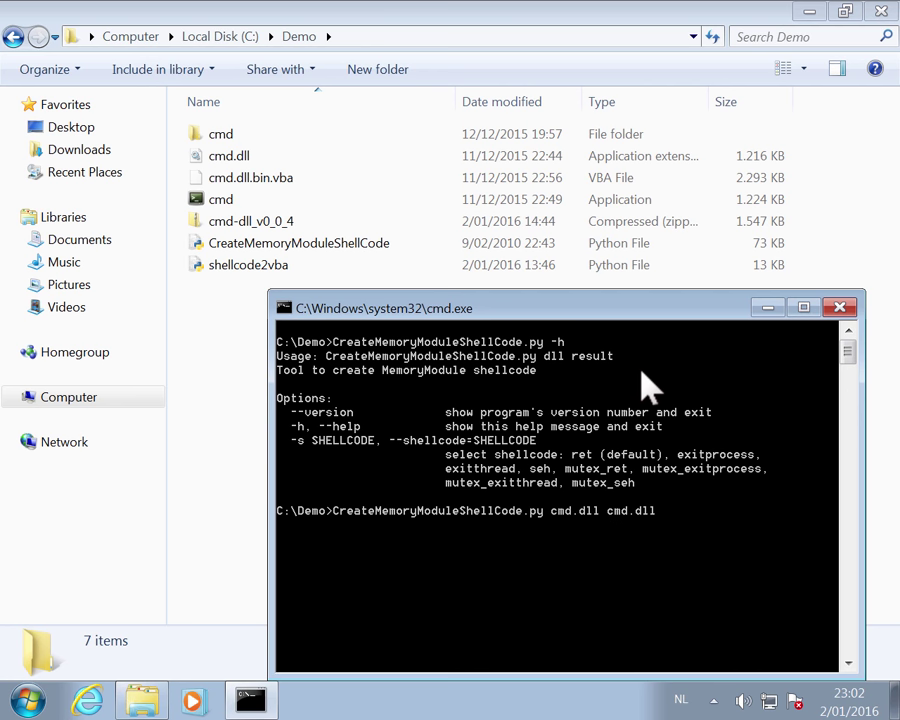
pyautogui.write('.b')
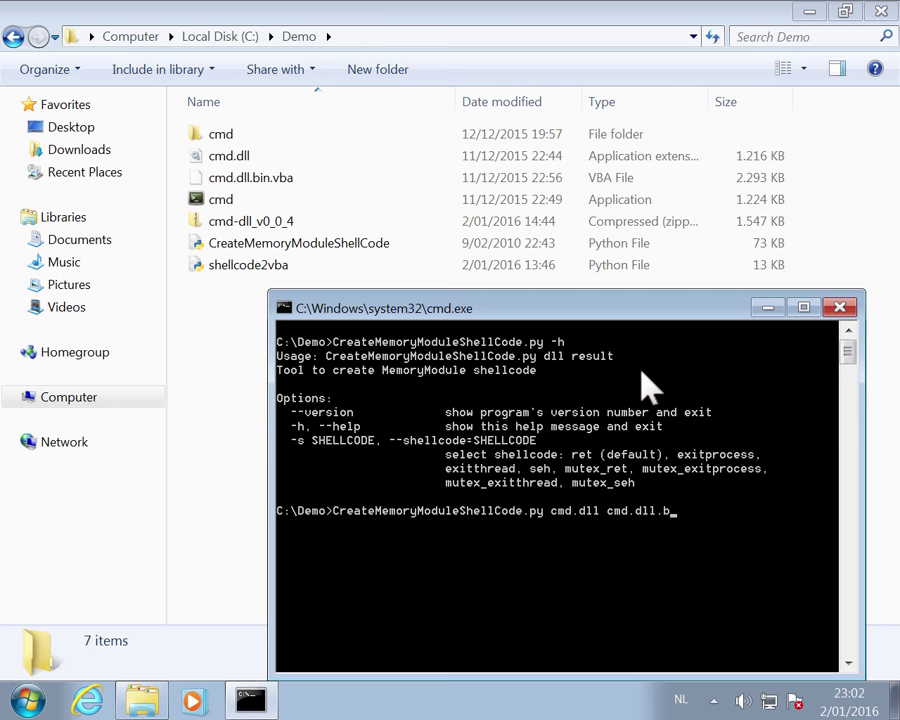
pyautogui.write('in')
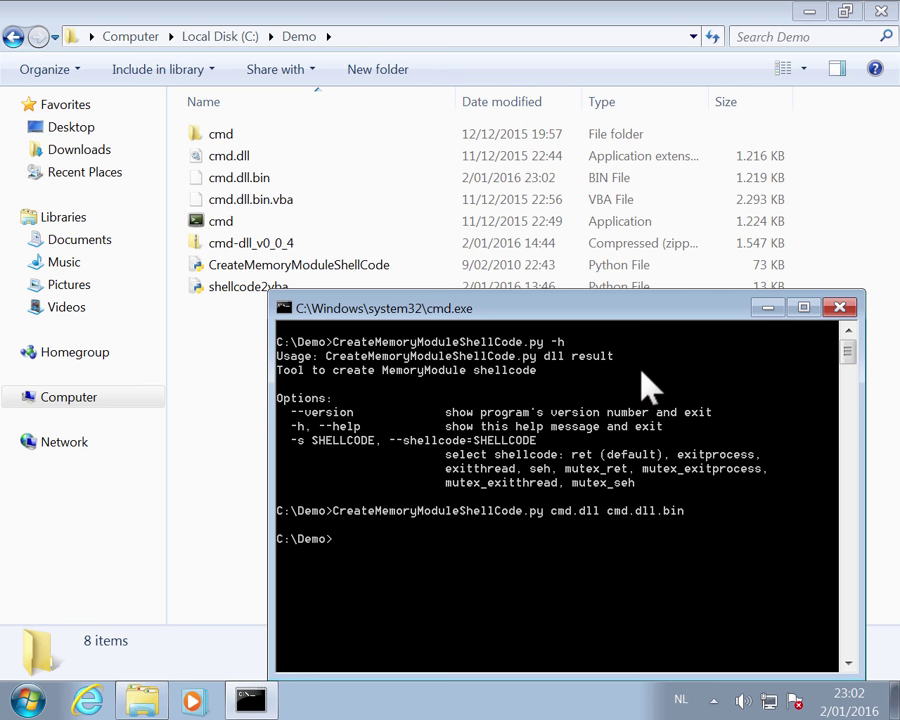
pyautogui.moveTo(390, 206)
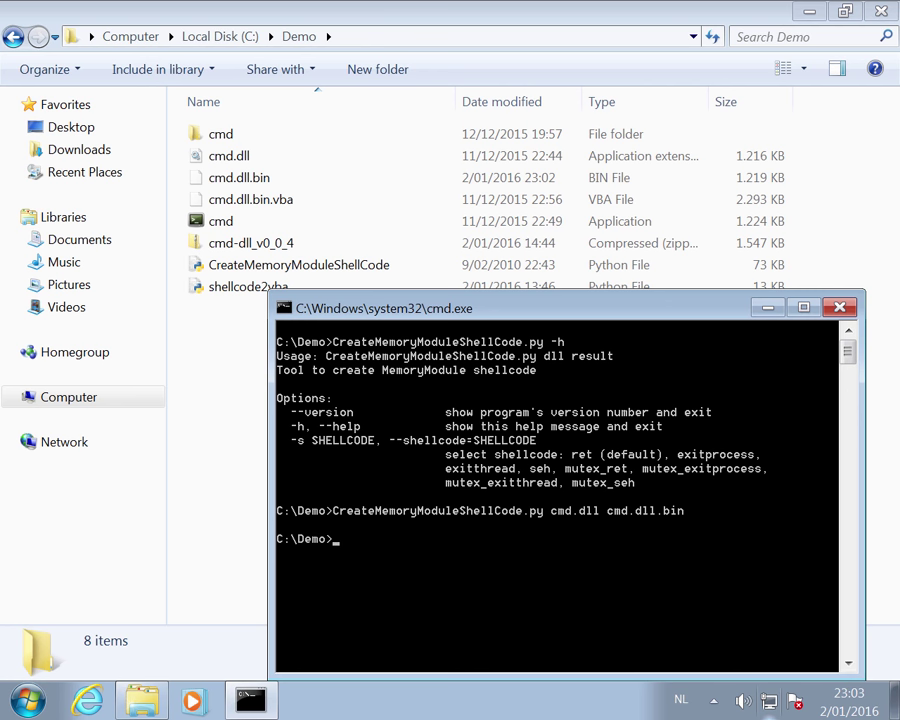
pyautogui.moveTo(650, 638)
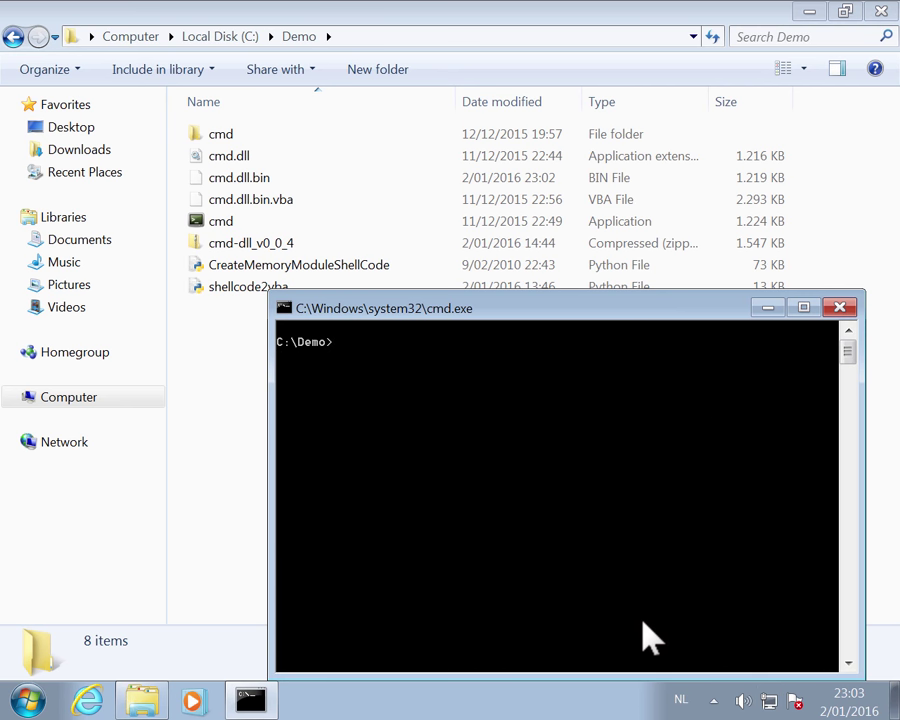
pyautogui.write('shellcode2vba.py -')
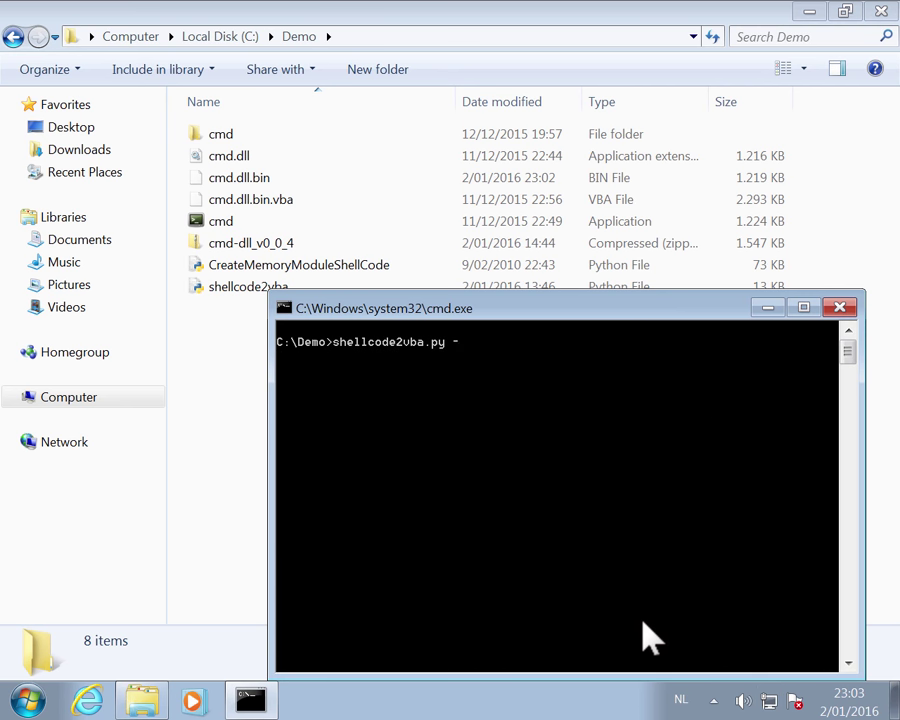
pyautogui.press('Return')
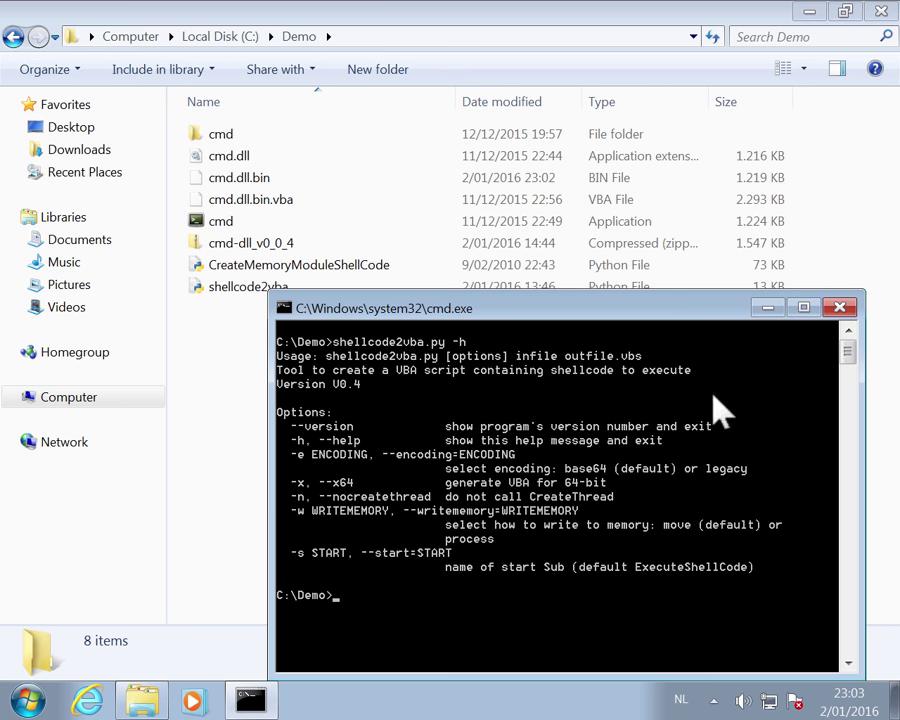
pyautogui.moveTo(528, 400)
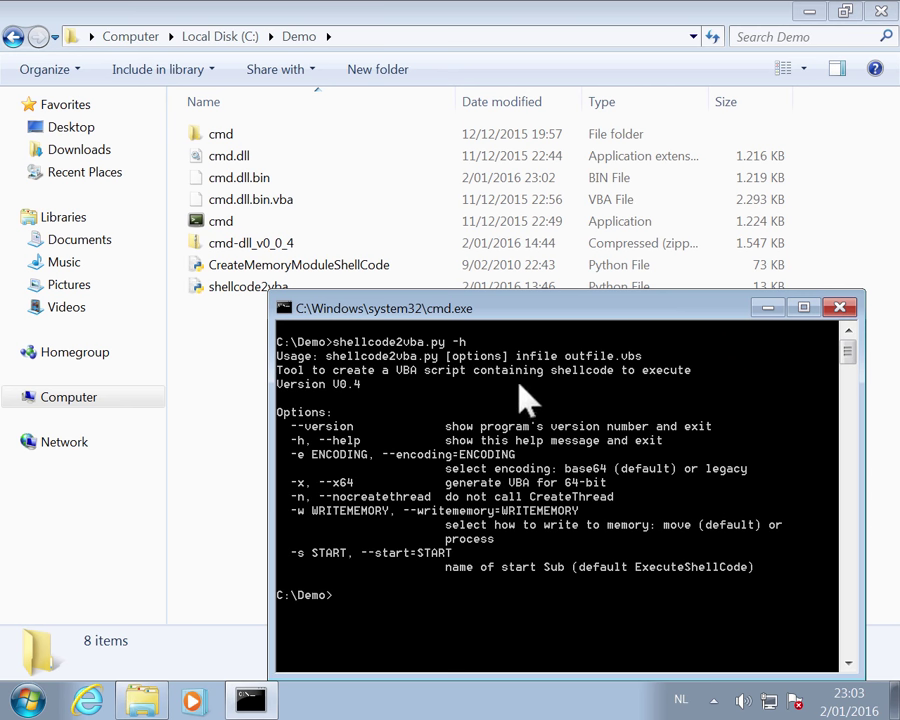
pyautogui.moveTo(556, 372)
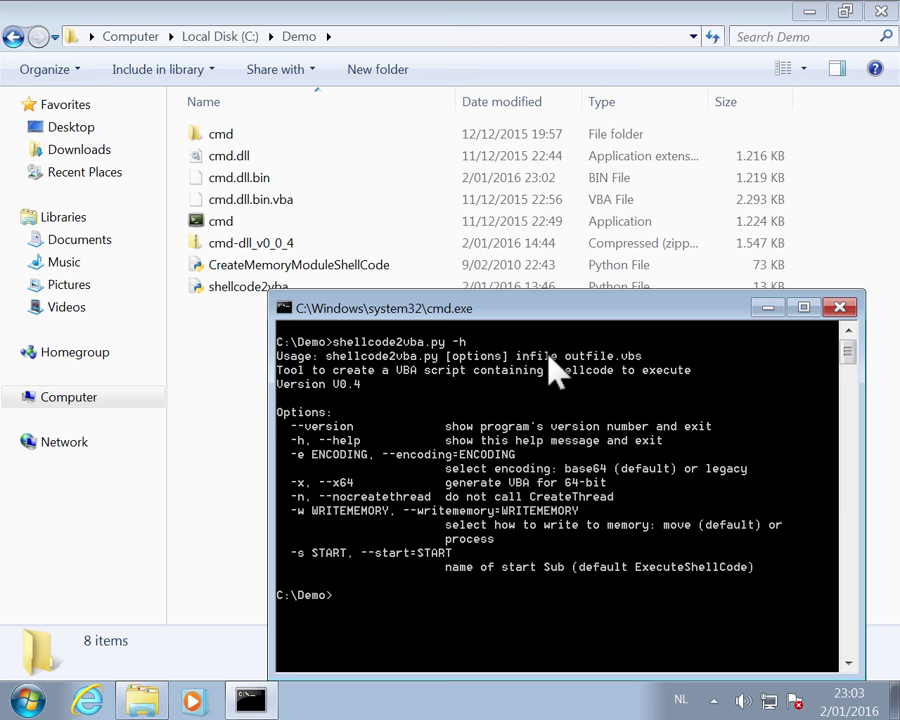
pyautogui.moveTo(690, 378)
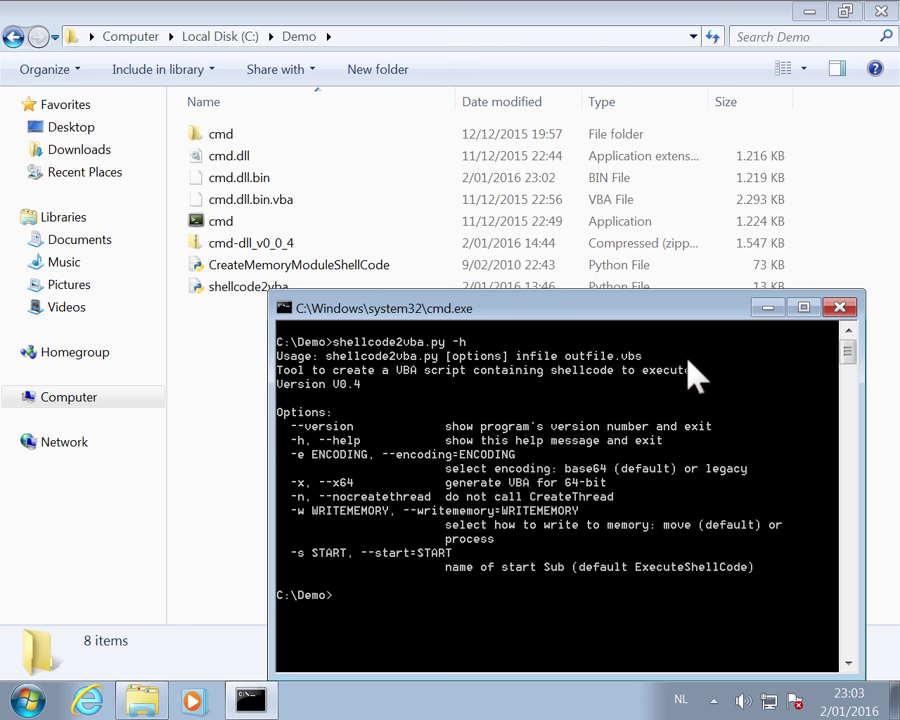
pyautogui.write('c')
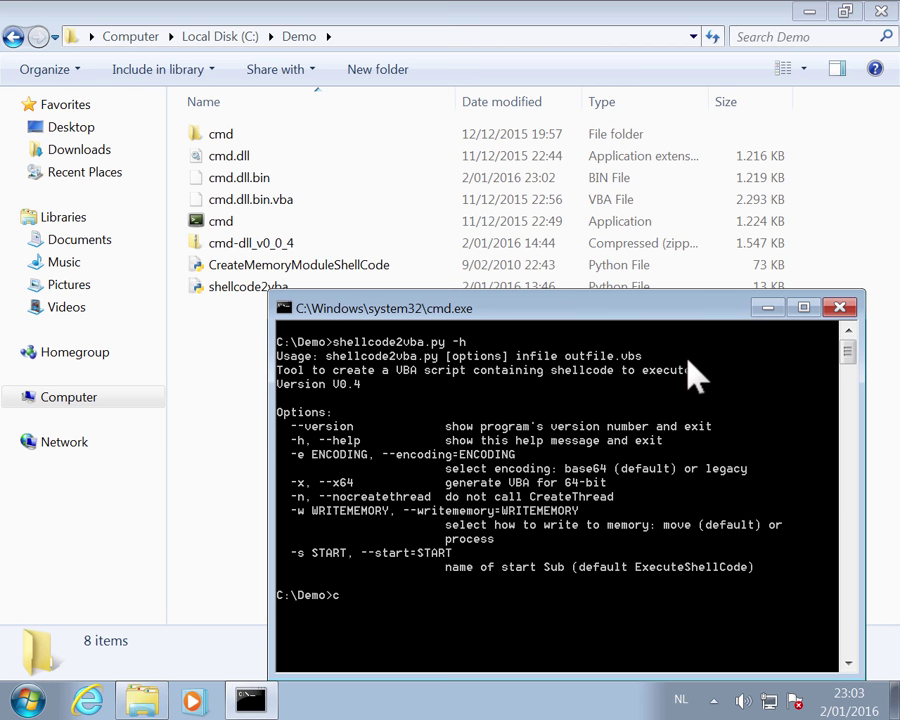
# Clear the window and run shellcode2vba.py cmd.dll.bin cmd.dll.bin-2.vba to generate the new VBA script
pyautogui.write('ls')
pyautogui.write('shellcode2vba.py')
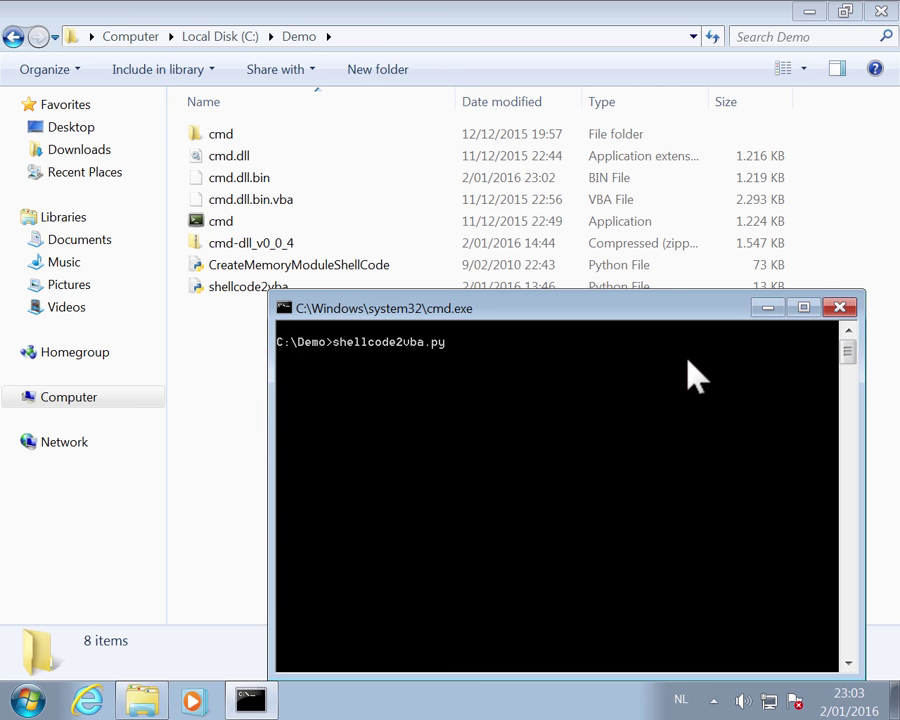
pyautogui.write('cmd.dll.bin')
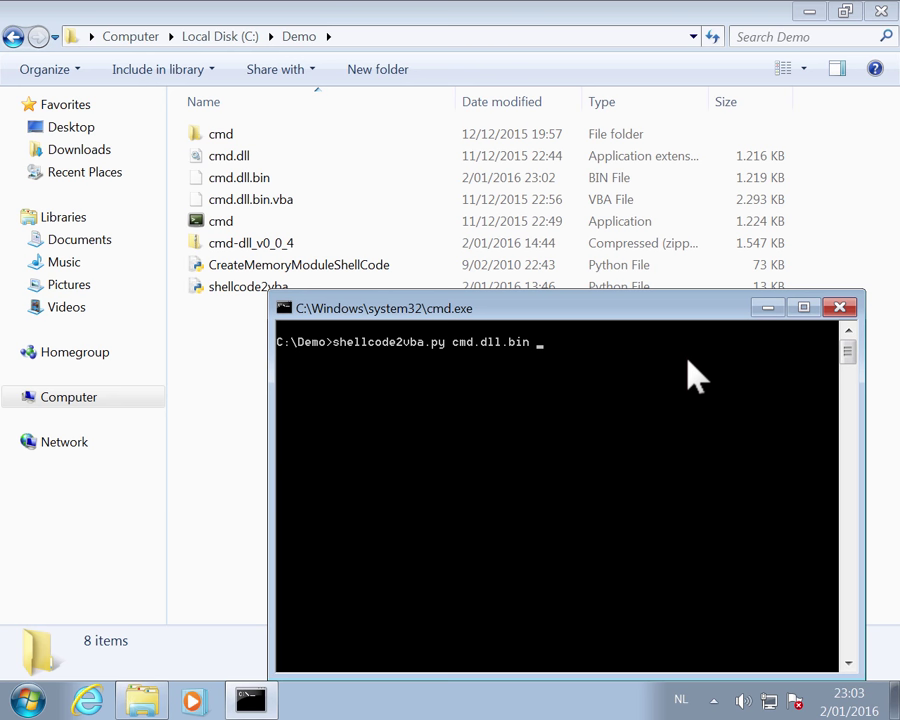
pyautogui.write('cmd.dll.bin')
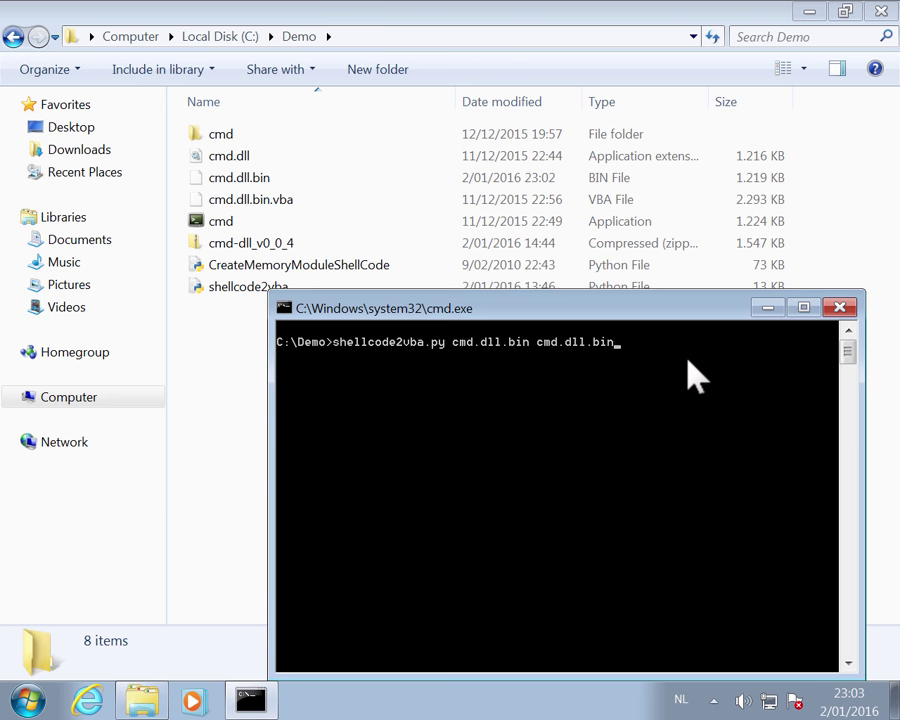
pyautogui.write('-')
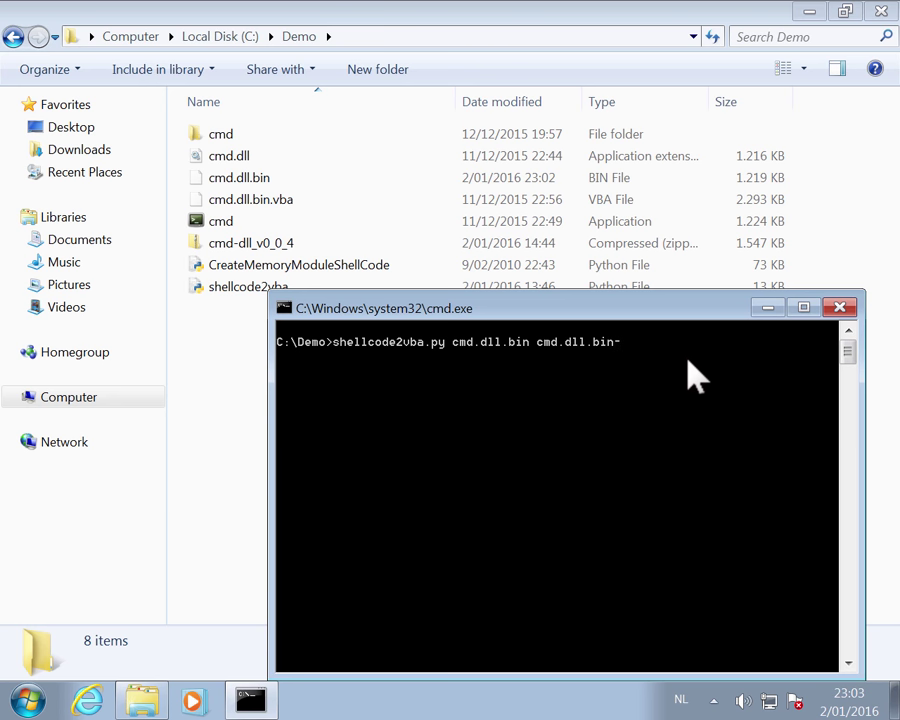
pyautogui.write('2')
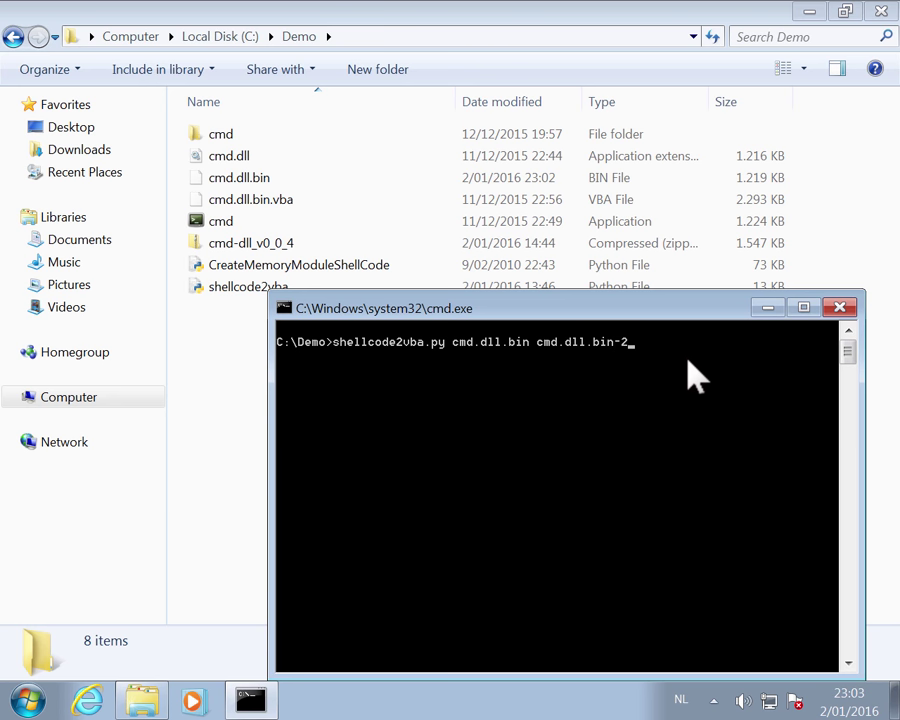
pyautogui.write('.')
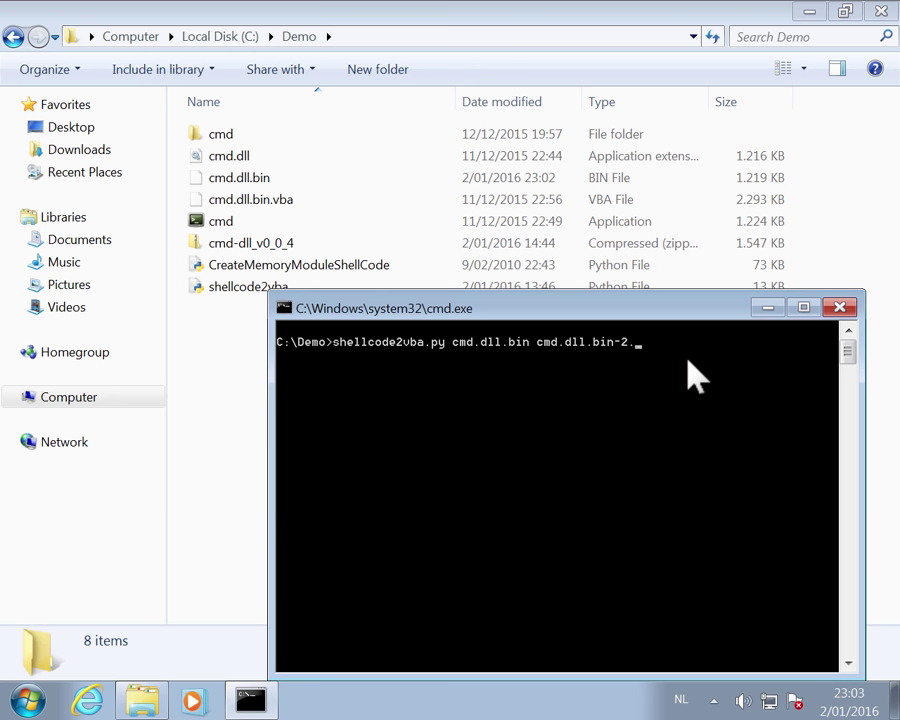
pyautogui.write('vba')
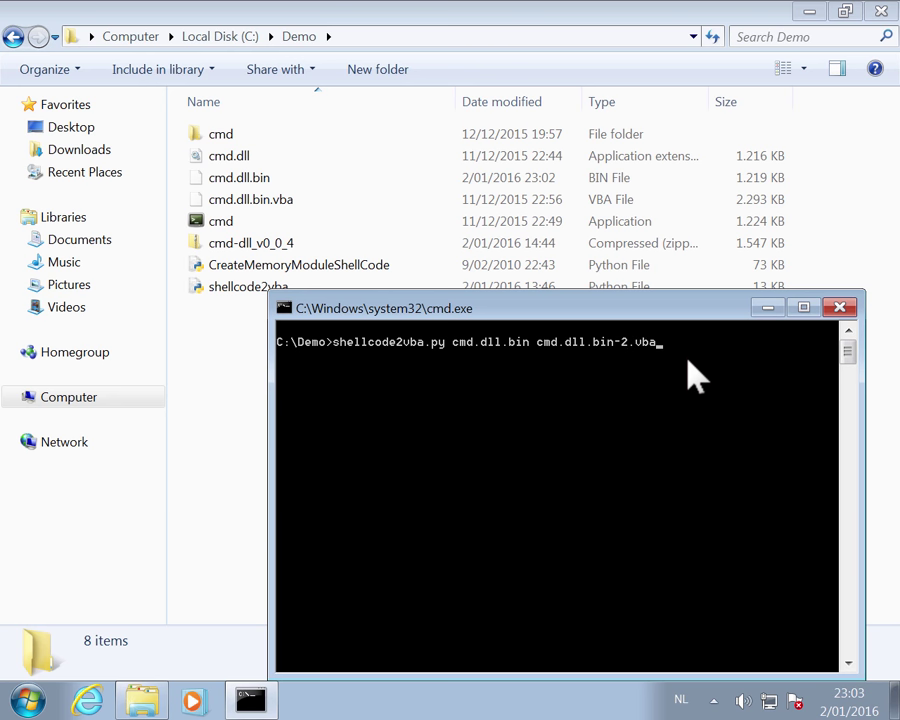
pyautogui.moveTo(660, 388)
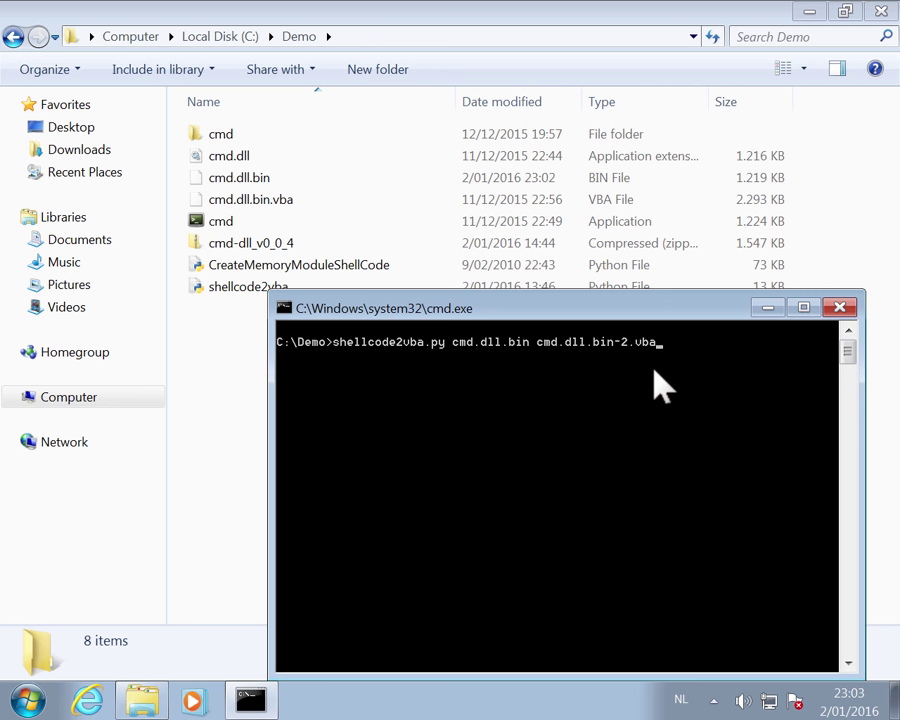
pyautogui.press('Return')
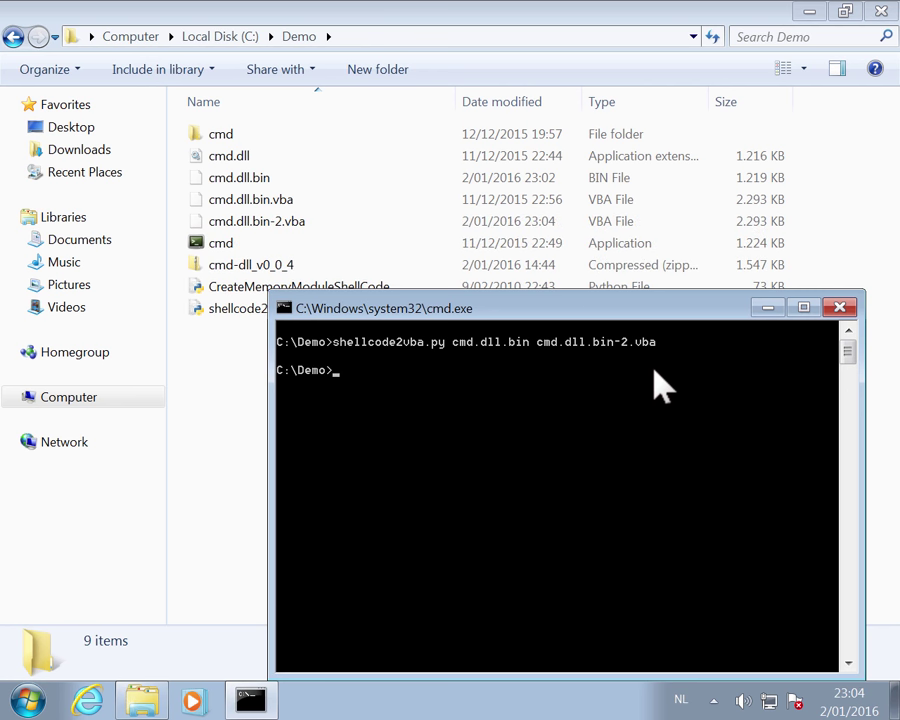
# List the folder's VBA files with dir *.vba, showing both scripts at 2.347.335 bytes
pyautogui.write('dir')
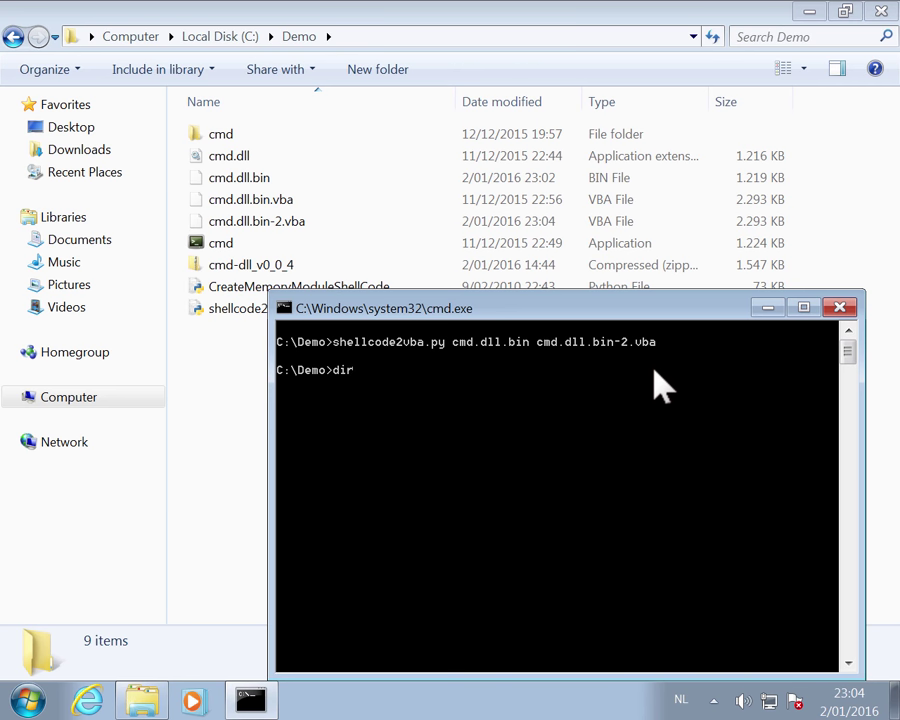
pyautogui.write('*.vb')
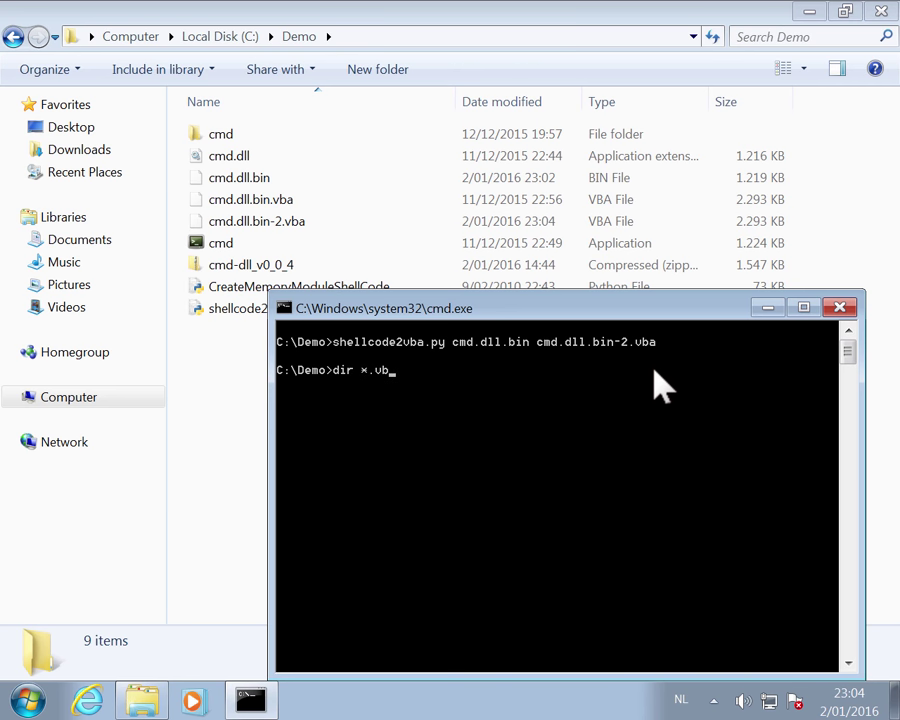
pyautogui.press('Return')
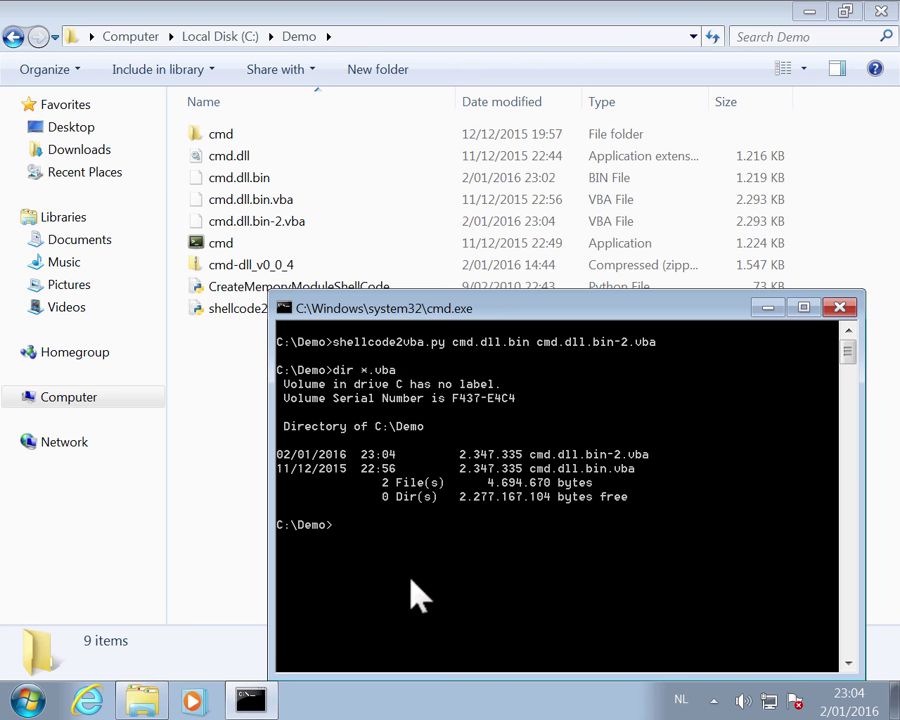
pyautogui.moveTo(544, 486)
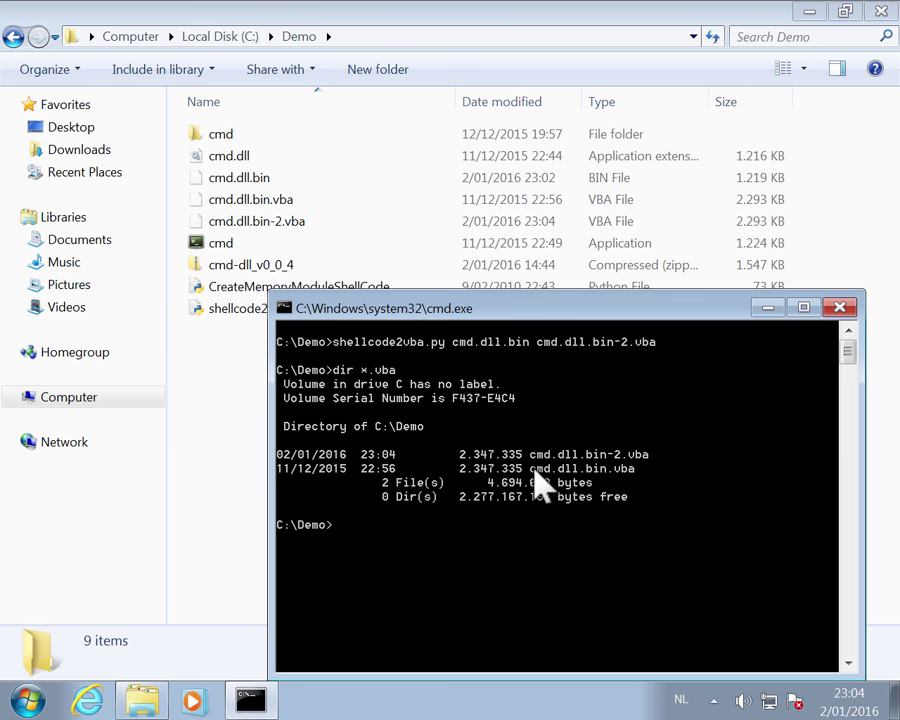
pyautogui.moveTo(488, 490)
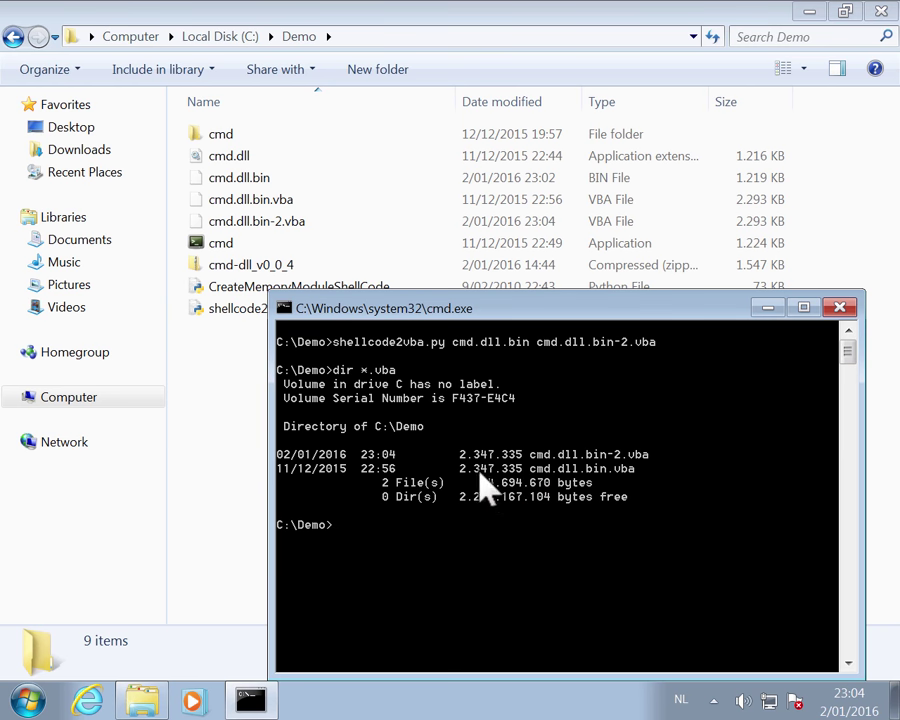
pyautogui.moveTo(664, 420)
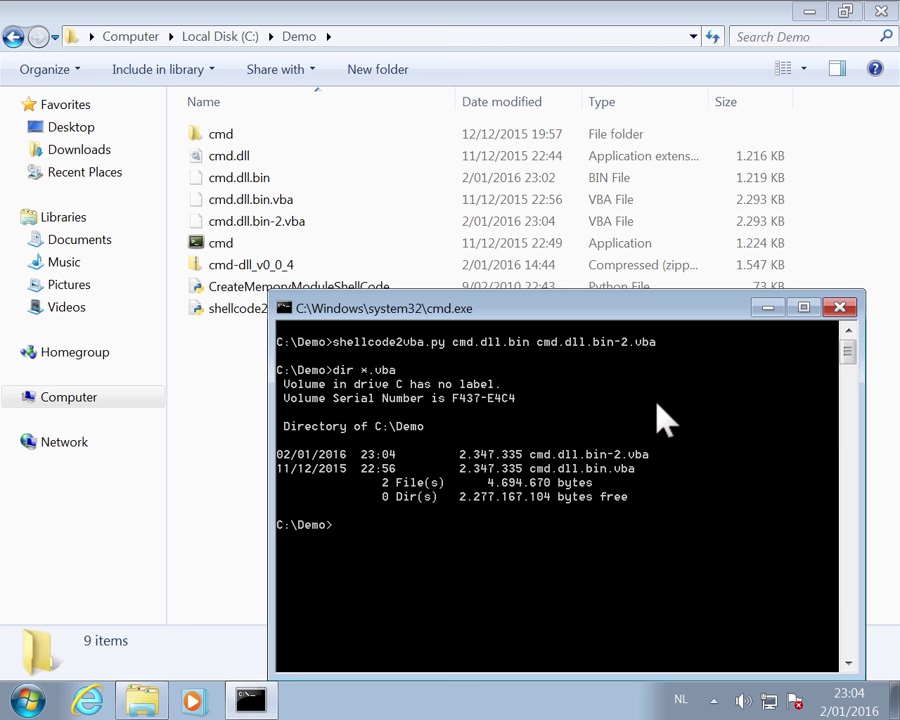
# Run comp cmd.dll.bin.vba cmd.dll.bin-2.vba, which reports 'Files compare OK'
pyautogui.write('comp')
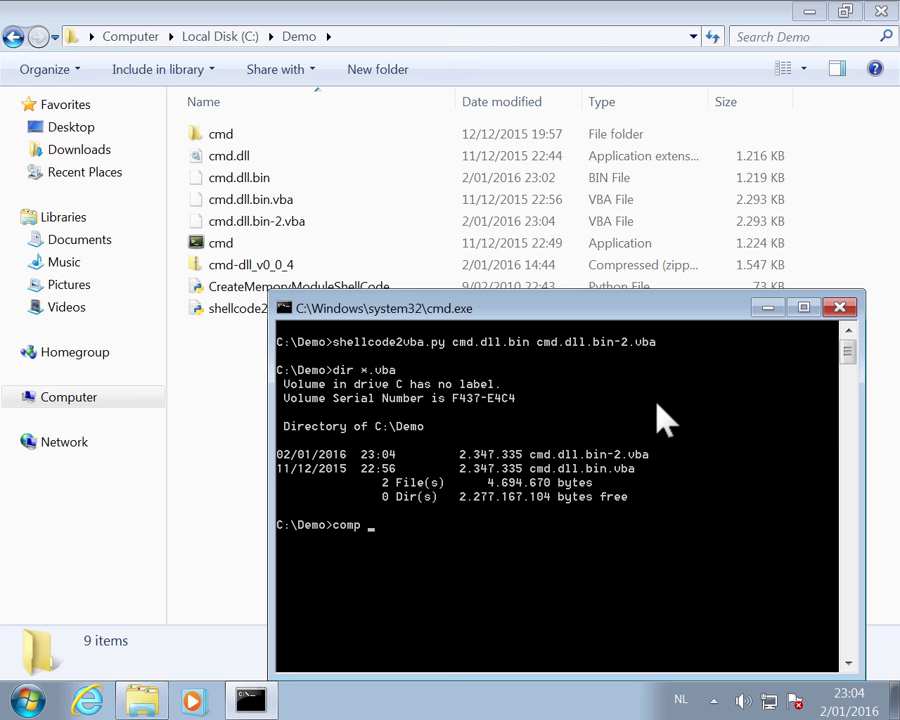
pyautogui.write('cmd.dll')
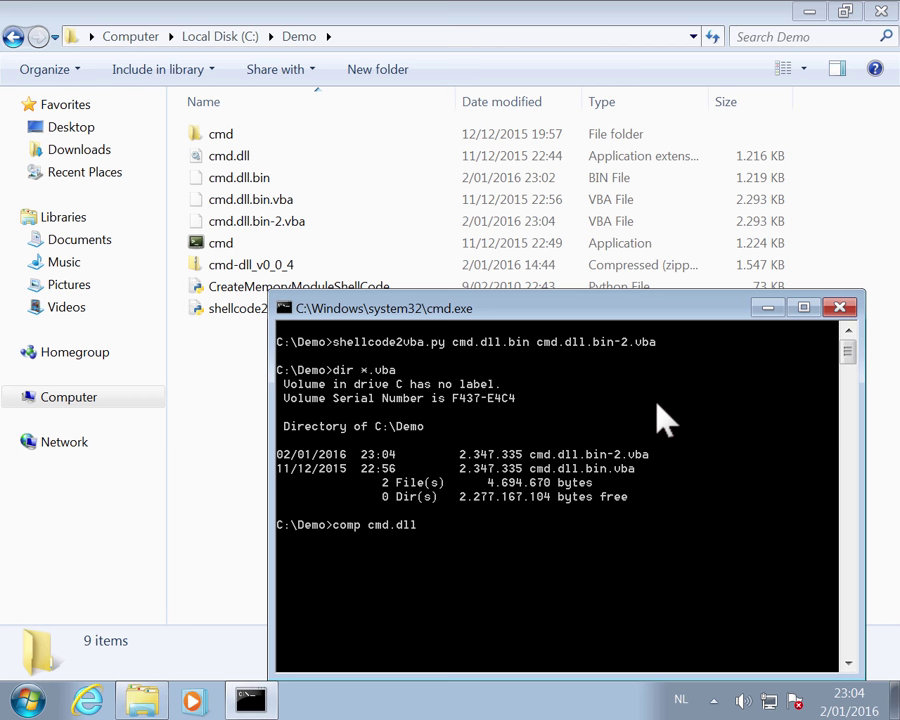
pyautogui.write('.bin.vba')
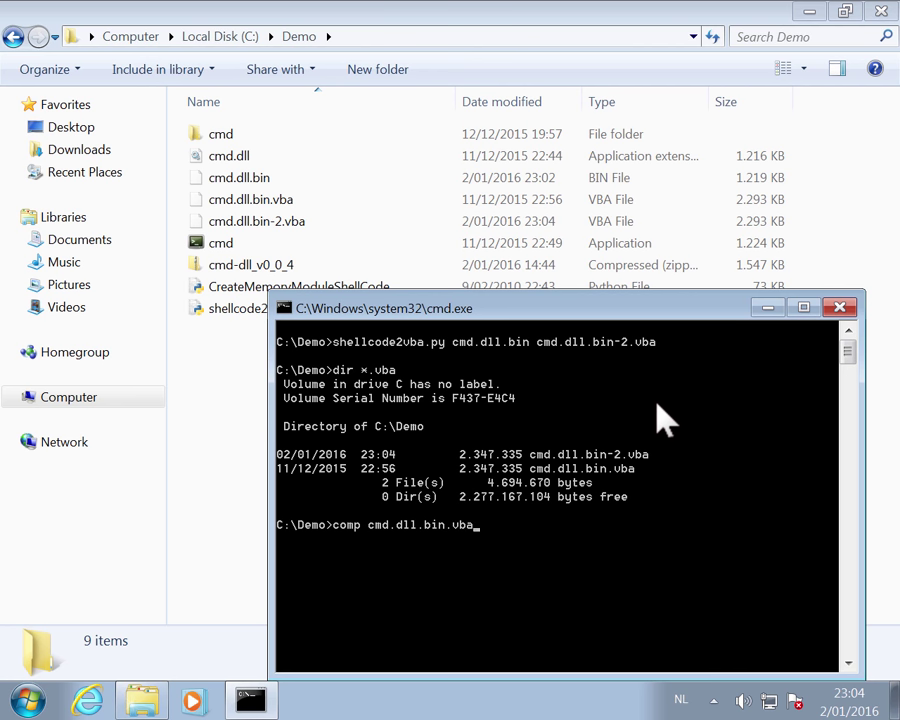
pyautogui.write('cmd.dll')
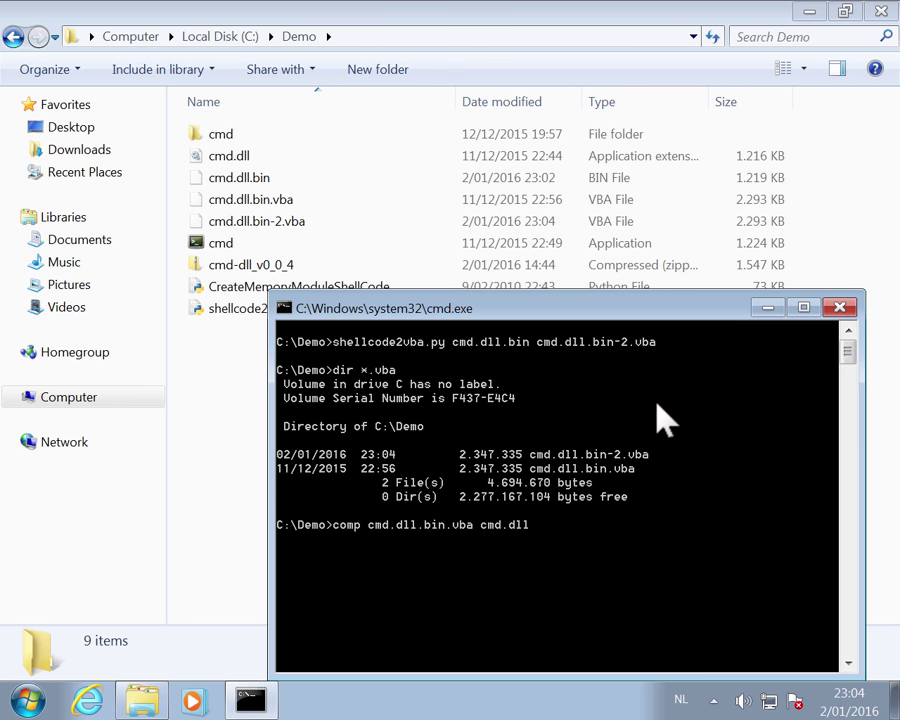
pyautogui.press('Return')
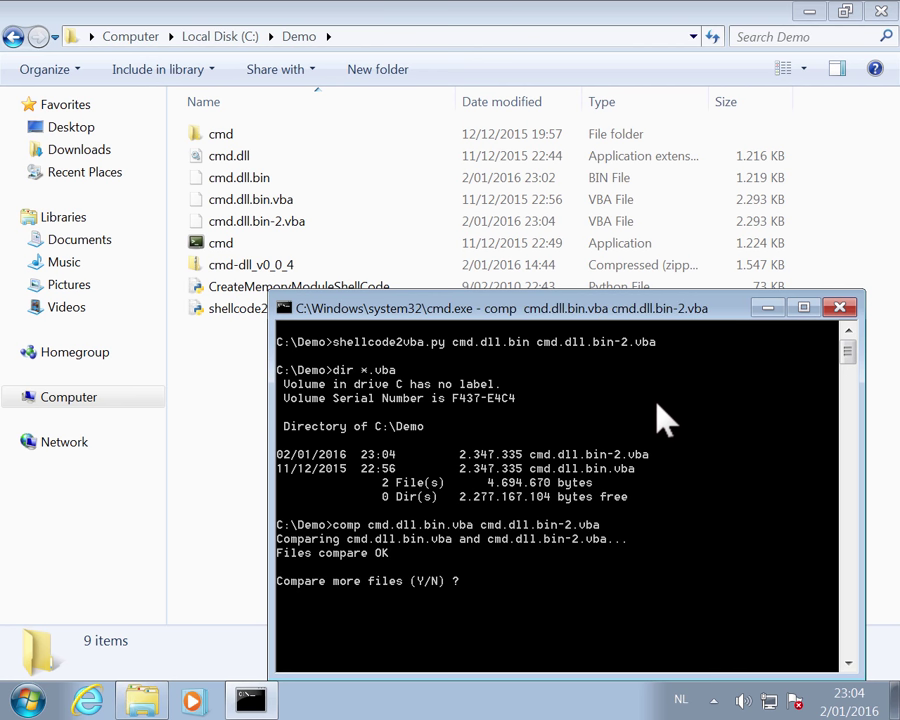
# Answer n to decline comparing more files and return to the prompt
pyautogui.write('n')
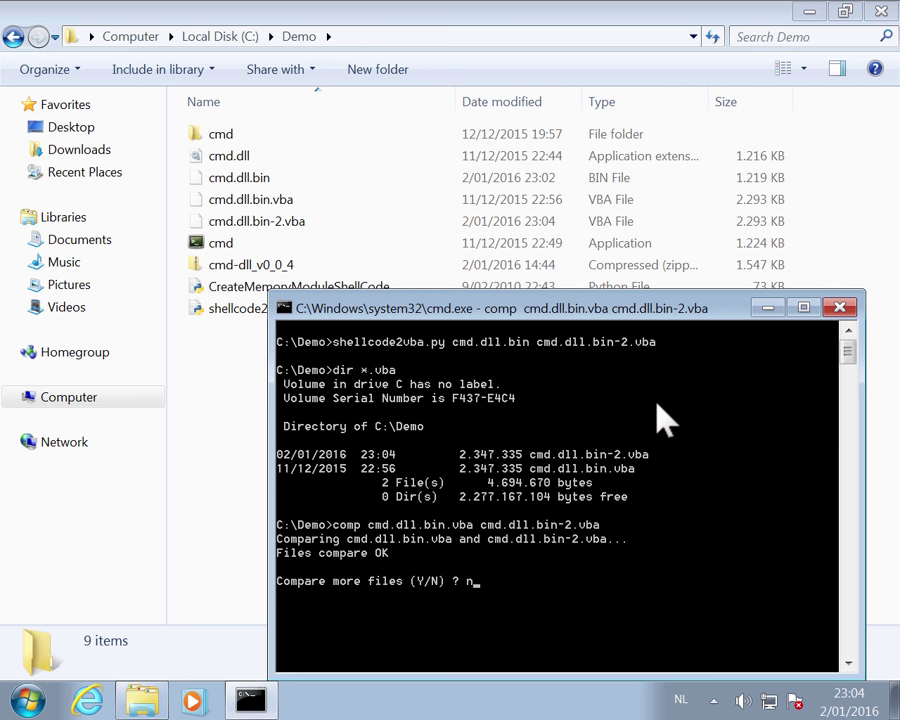
pyautogui.press('Return')
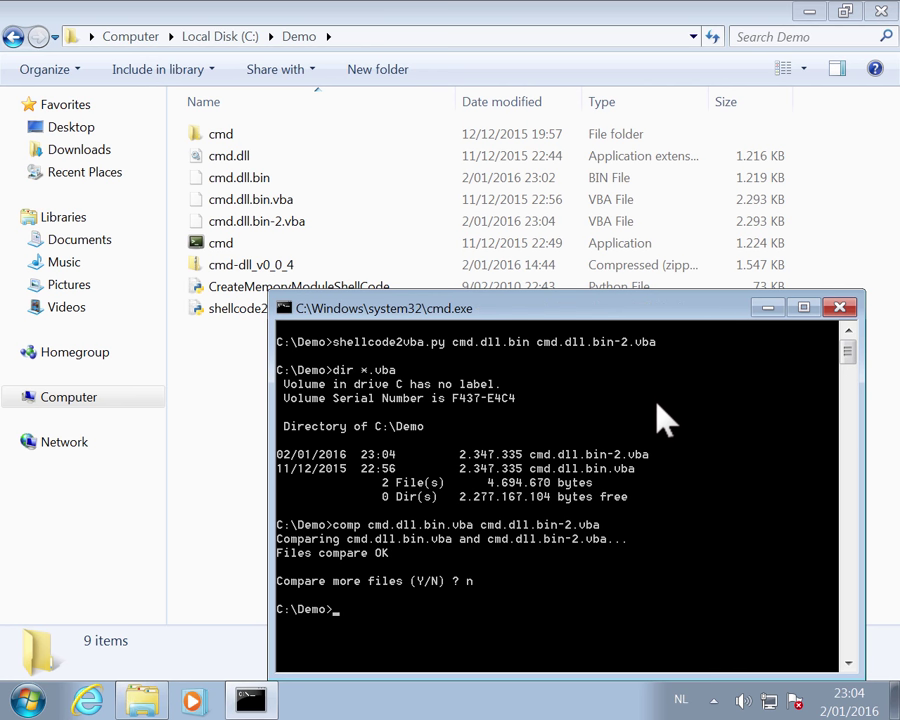